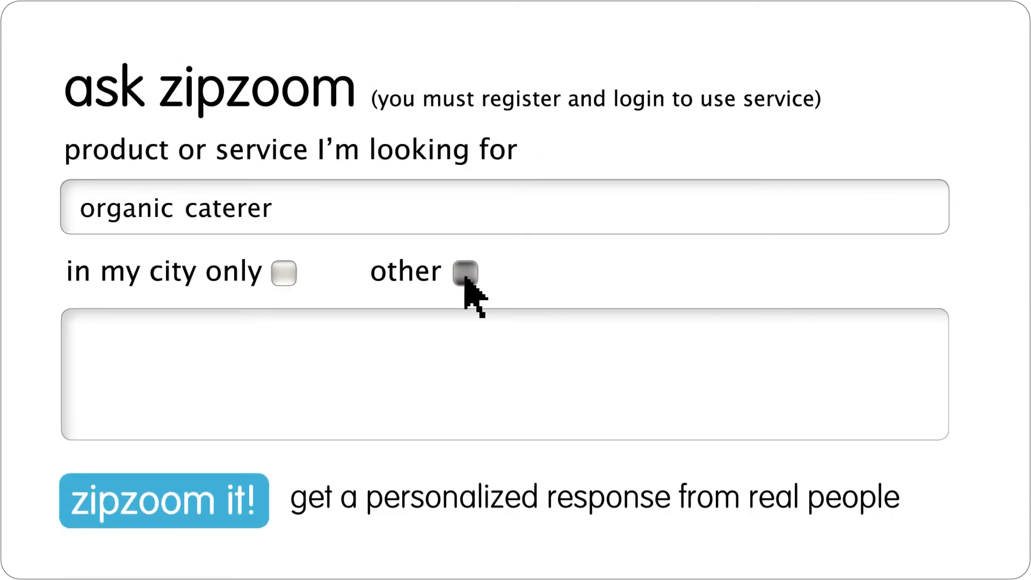
# Choose 'other' cities for Kingston and send the organic caterer request for 25 people Saturday, November 10.
pyautogui.click(465, 272)
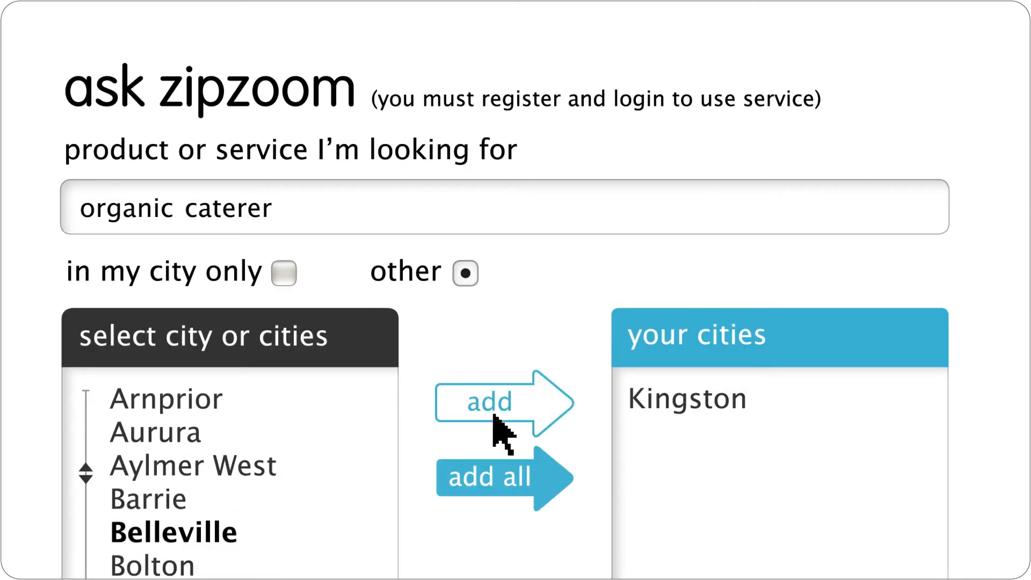
pyautogui.scroll(-3)
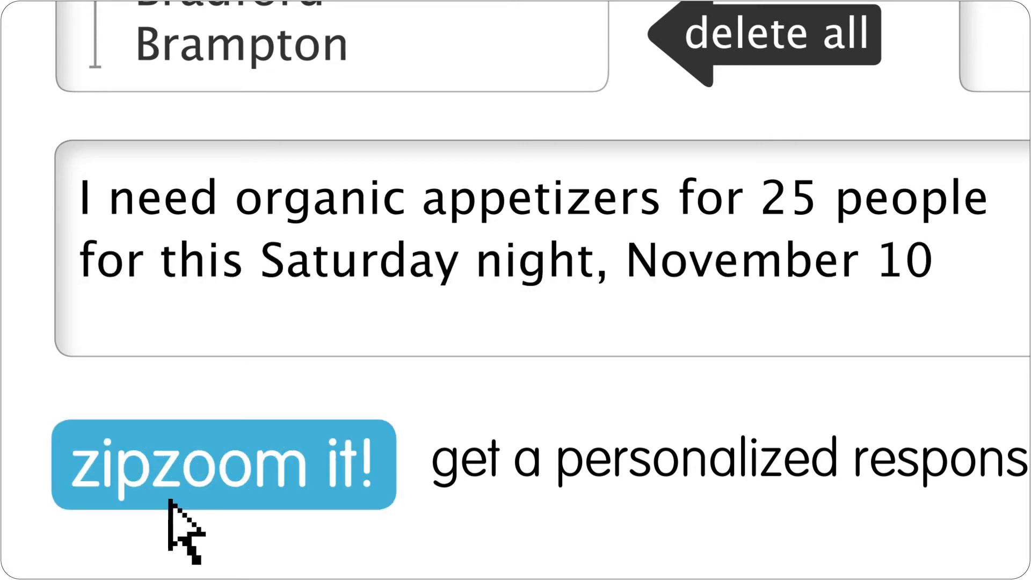
pyautogui.click(223, 464)
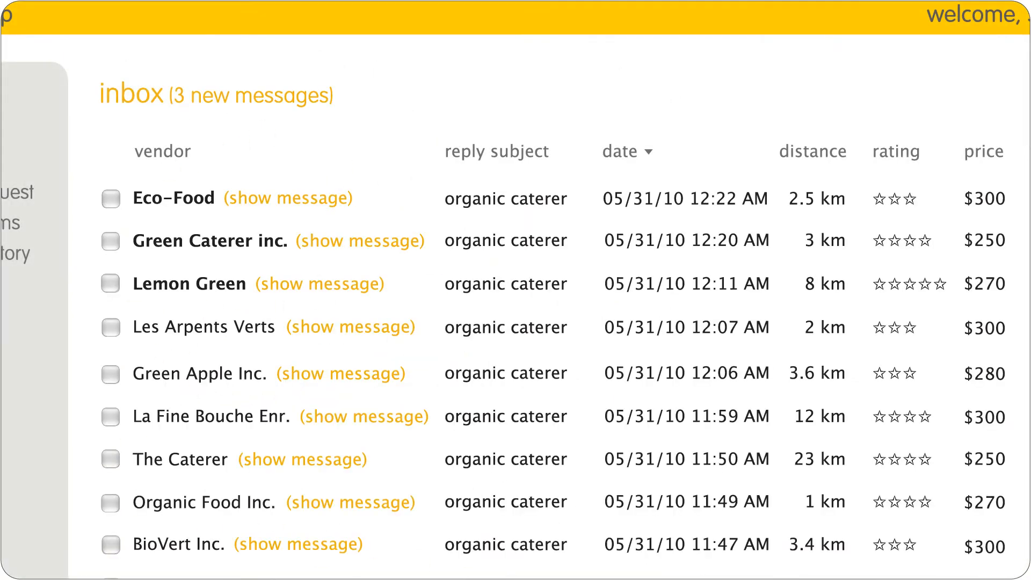
# Expand Eco-Food's reply asking about the meal delivery time.
pyautogui.click(288, 197)
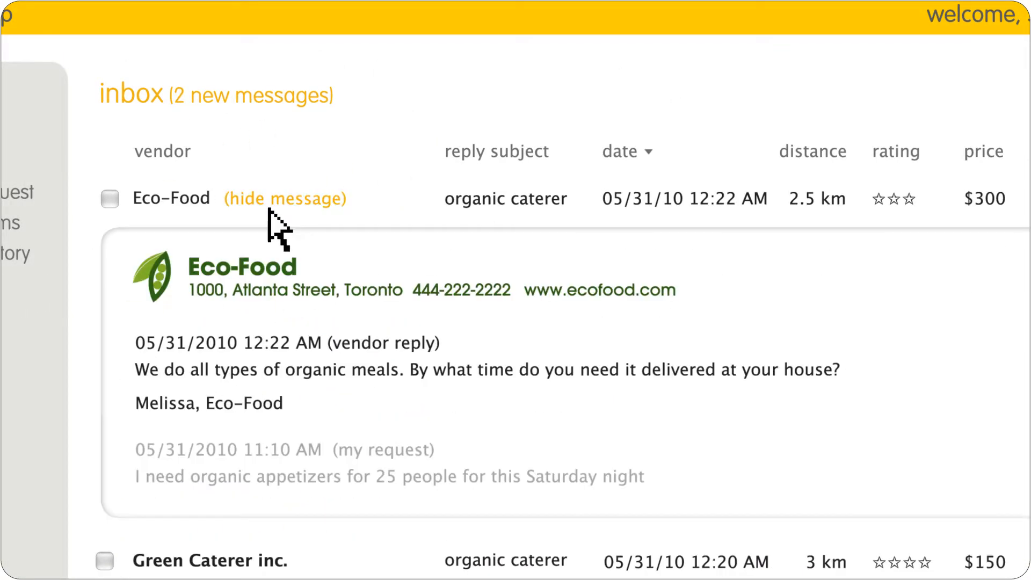
pyautogui.moveTo(198, 518)
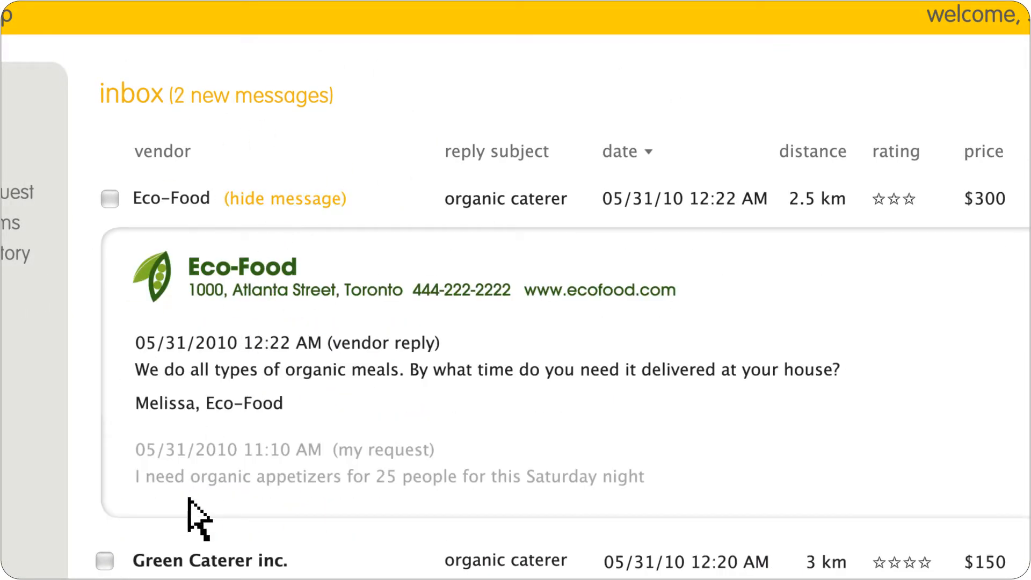
pyautogui.click(286, 199)
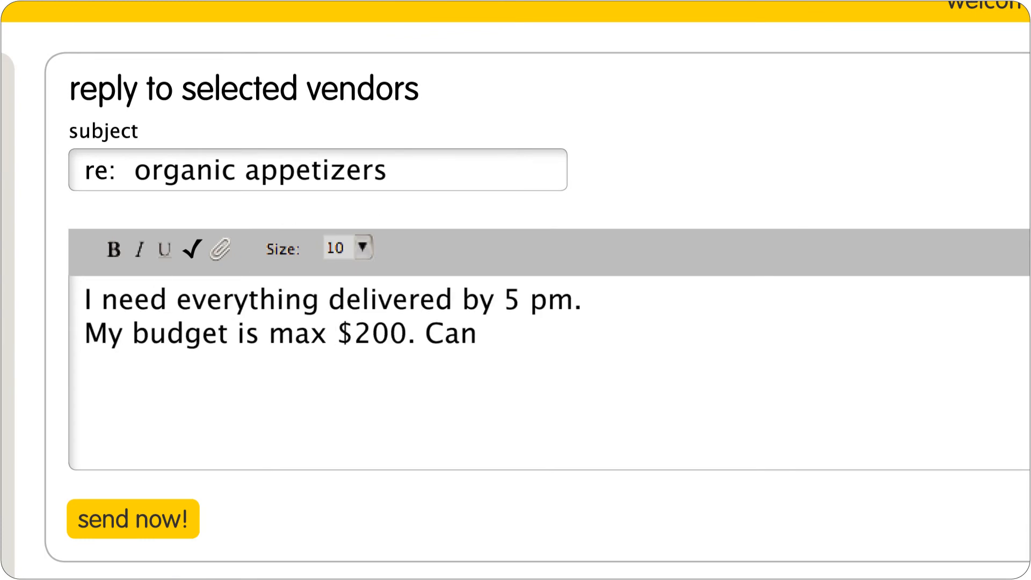
# Send the 're: organic appetizers' reply stating 5 pm delivery and a $200 maximum budget.
pyautogui.click(133, 518)
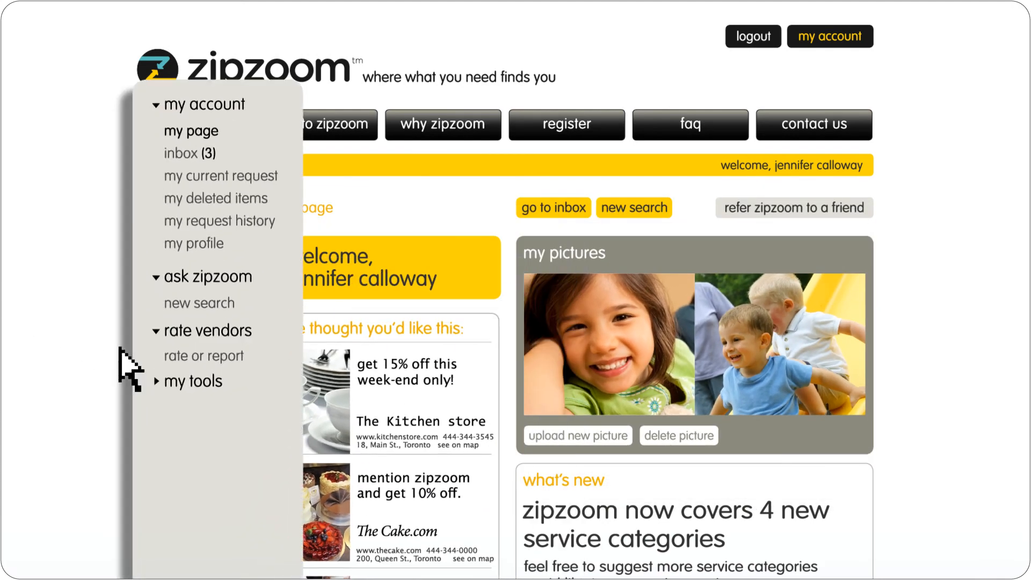
# Expand my tools and start 'rate or report' under rate vendors.
pyautogui.click(192, 381)
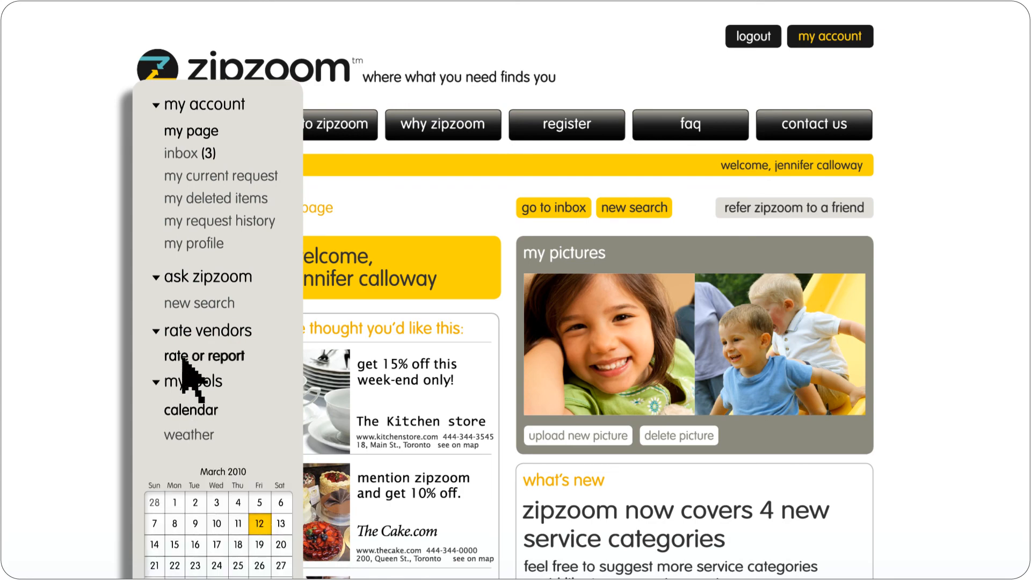
pyautogui.click(204, 355)
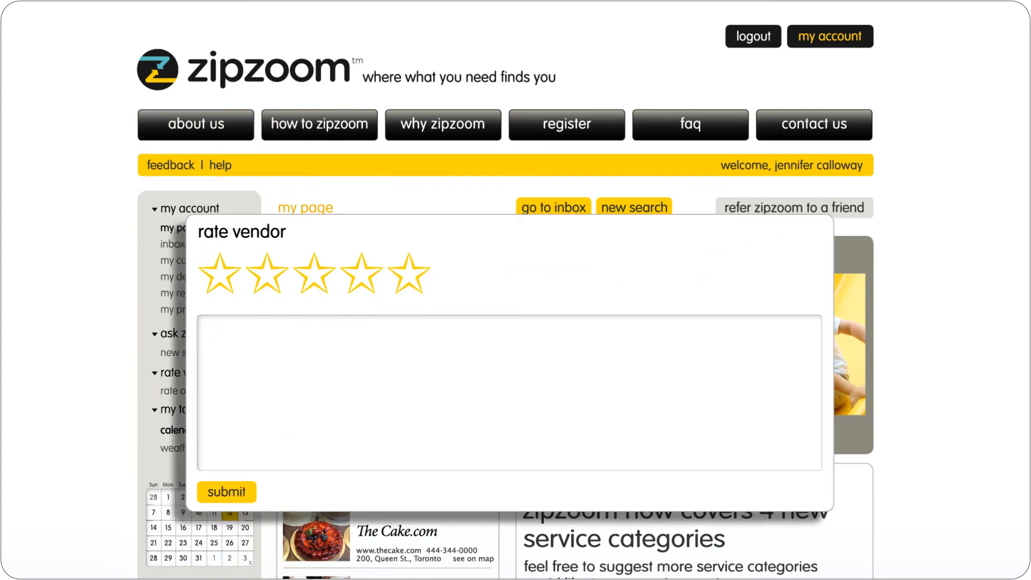